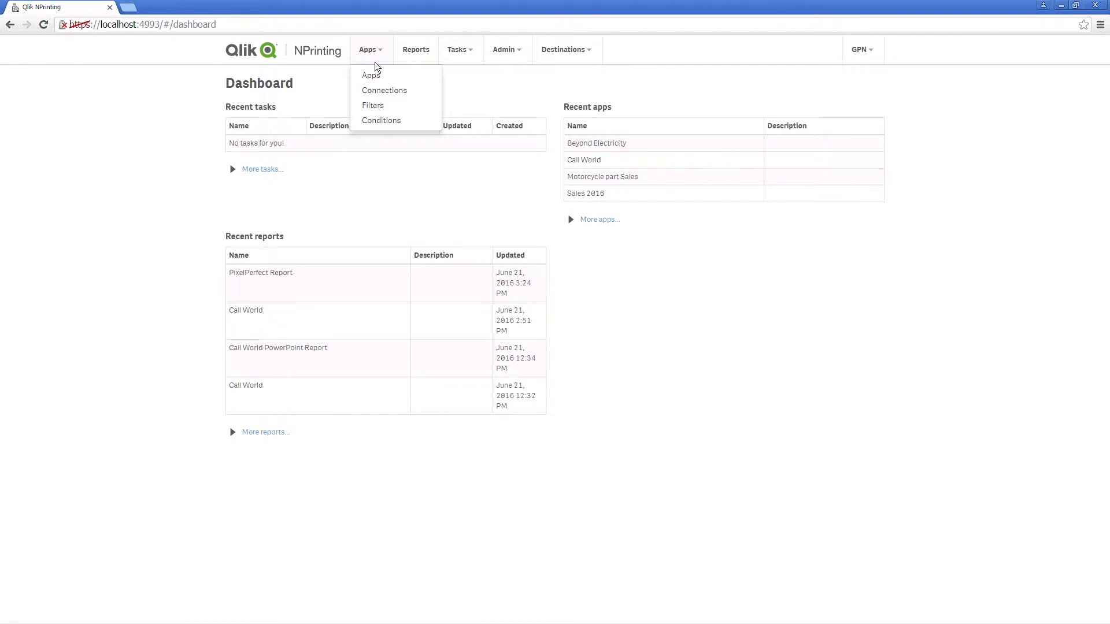
Start a new connection 'Conntection to Cluster' for app Sales 2016, set as a QlikView Cluster type.
left_click(384, 90)
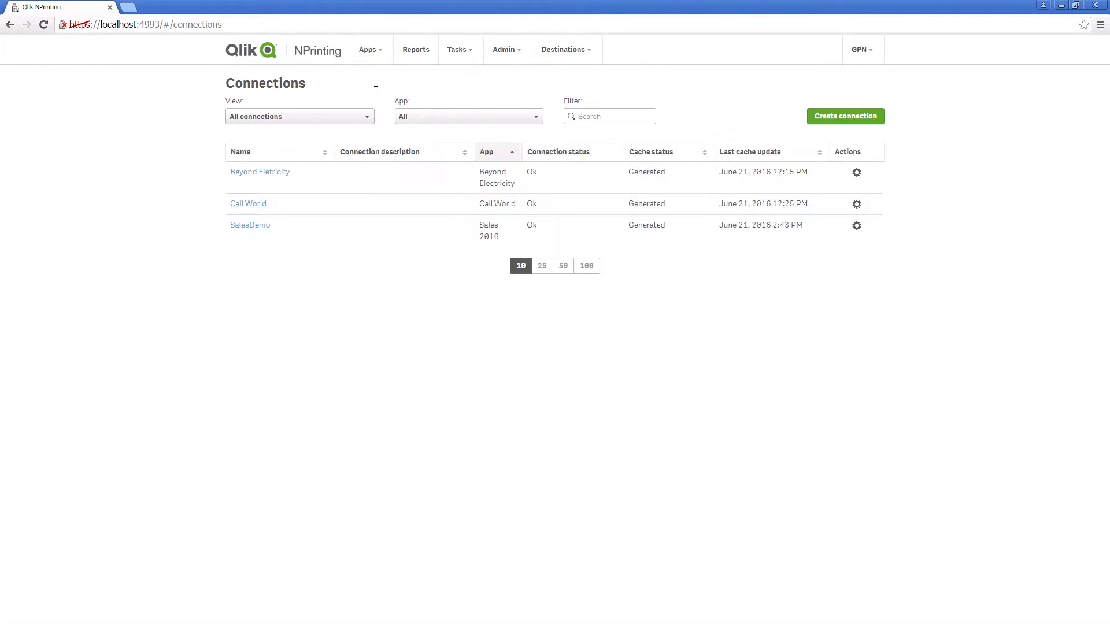
left_click(845, 115)
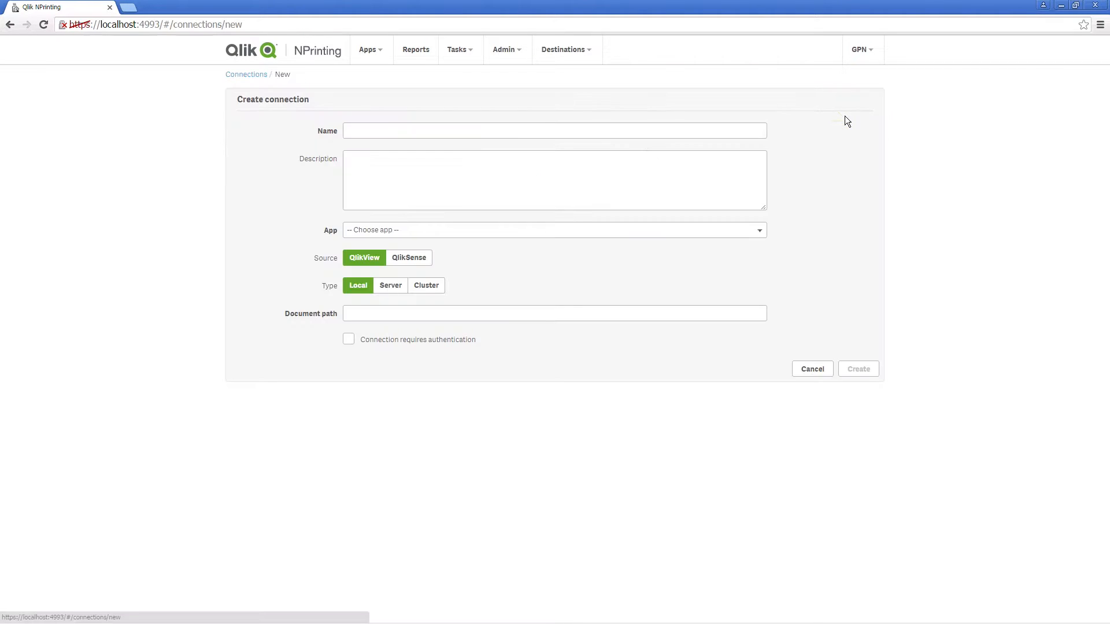
type("Conntecto")
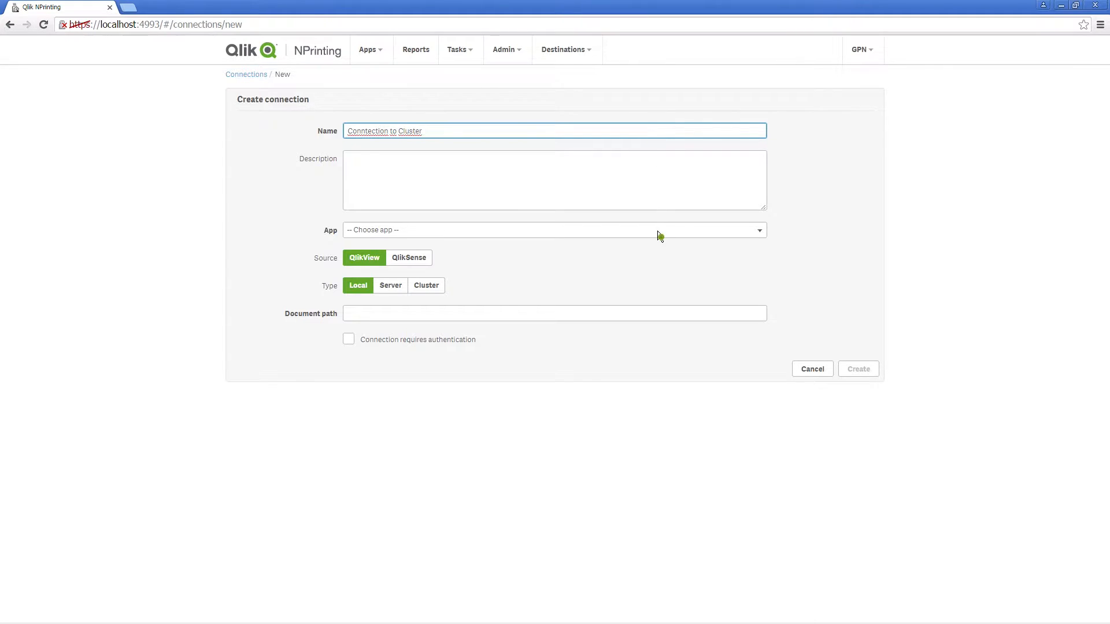
left_click(554, 229)
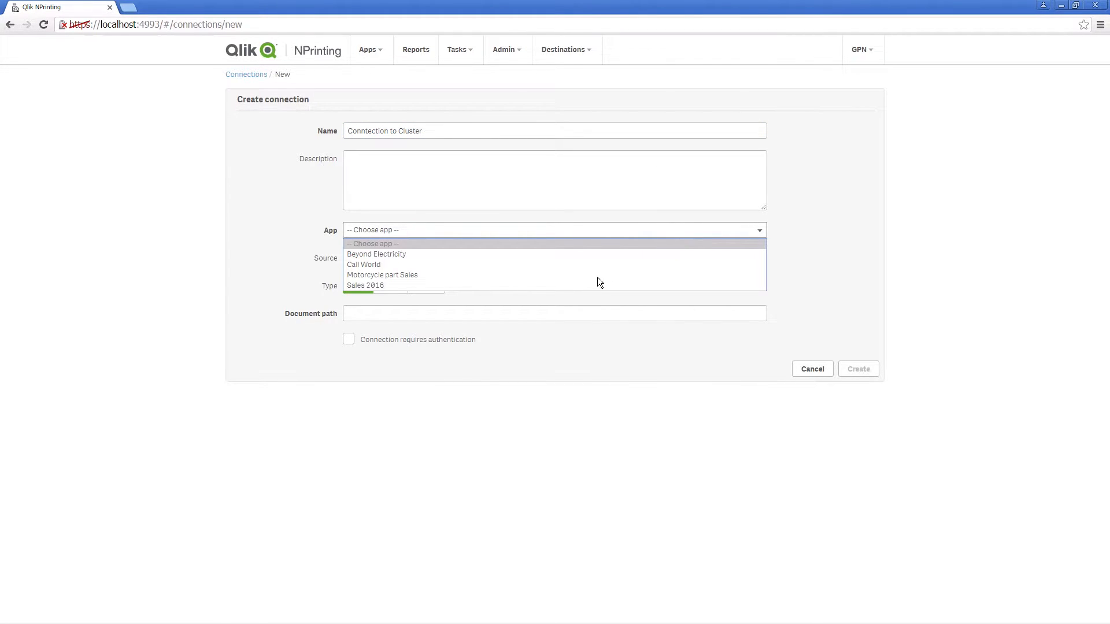
left_click(366, 285)
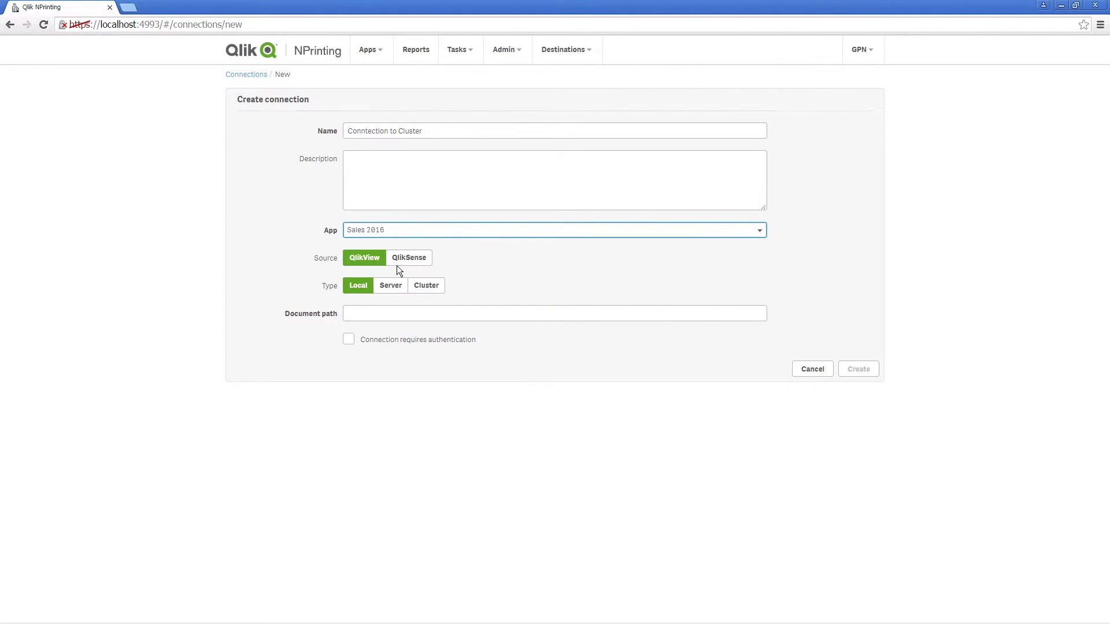
left_click(426, 285)
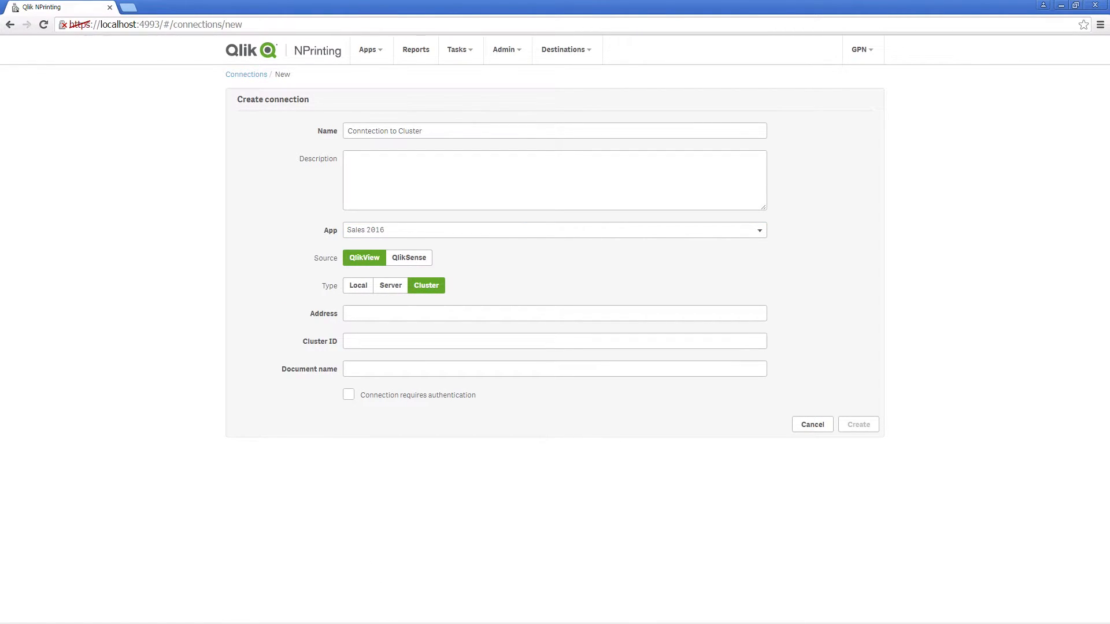
left_click(1075, 5)
type("q")
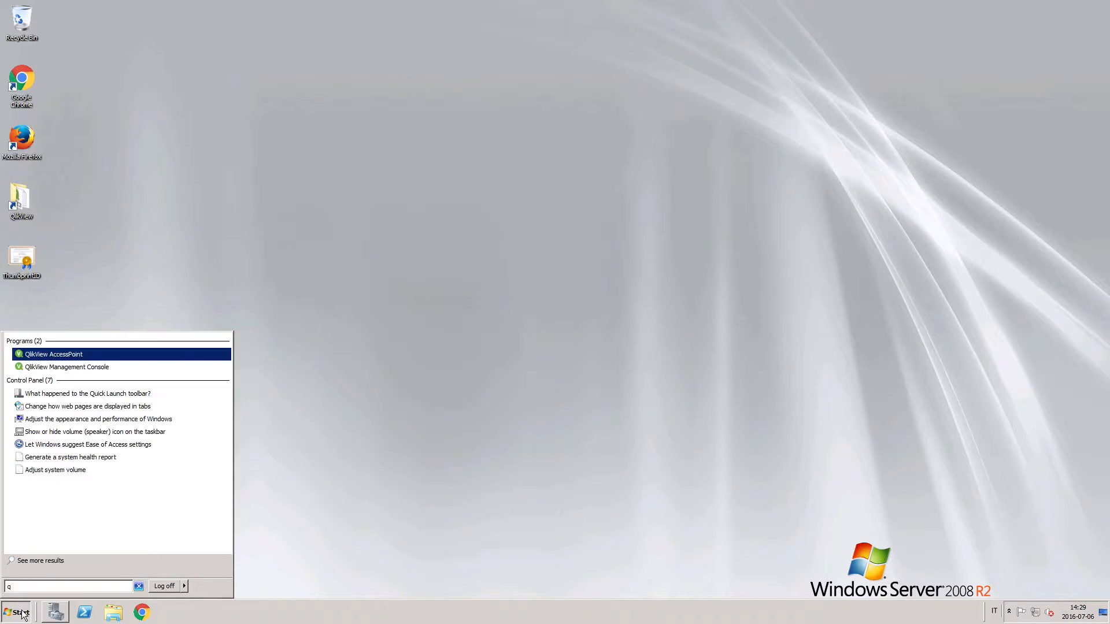
left_click(67, 366)
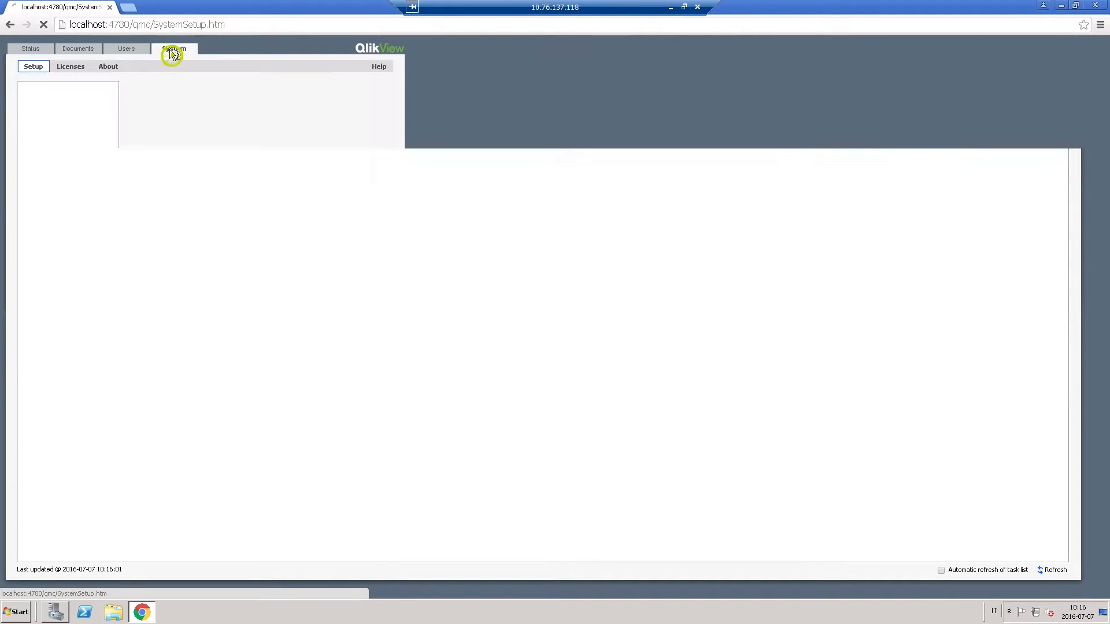
left_click(173, 48)
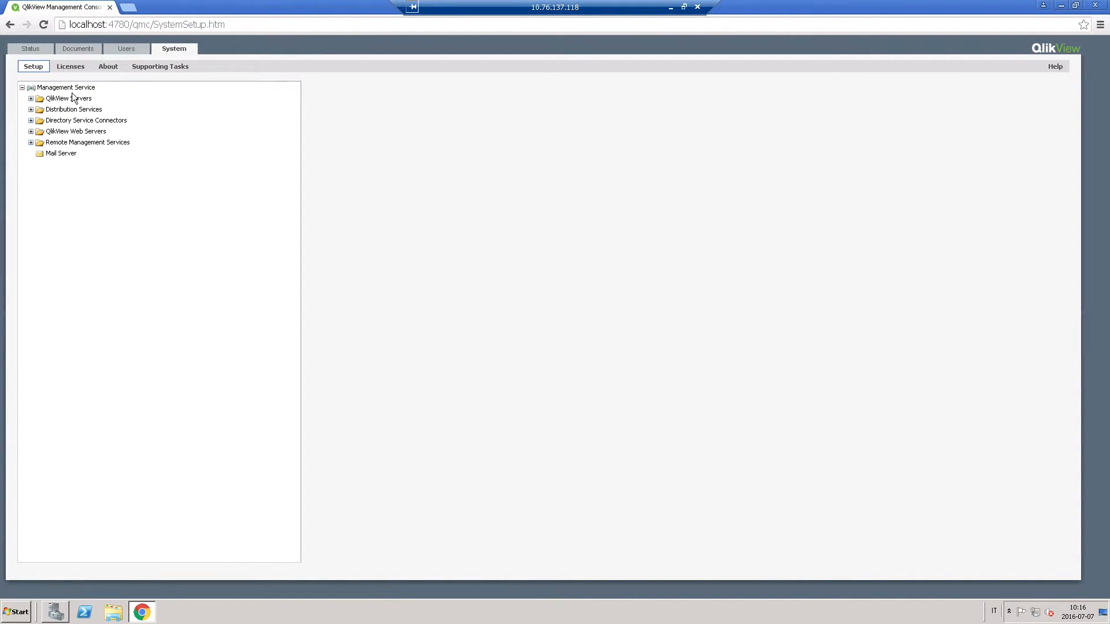
left_click(66, 87)
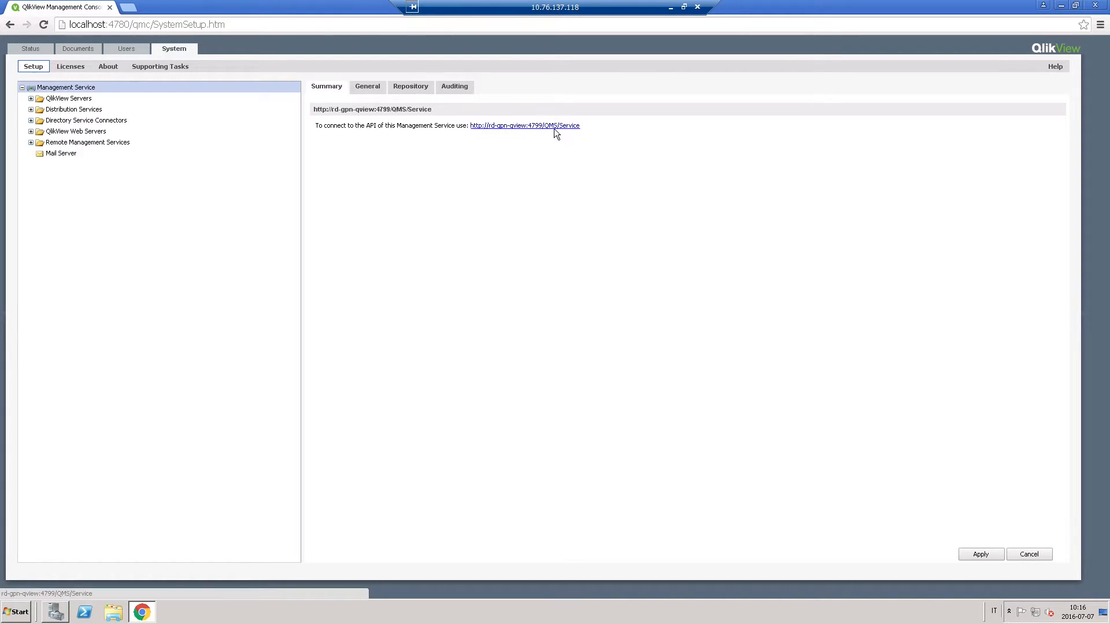
key("ctrl+c")
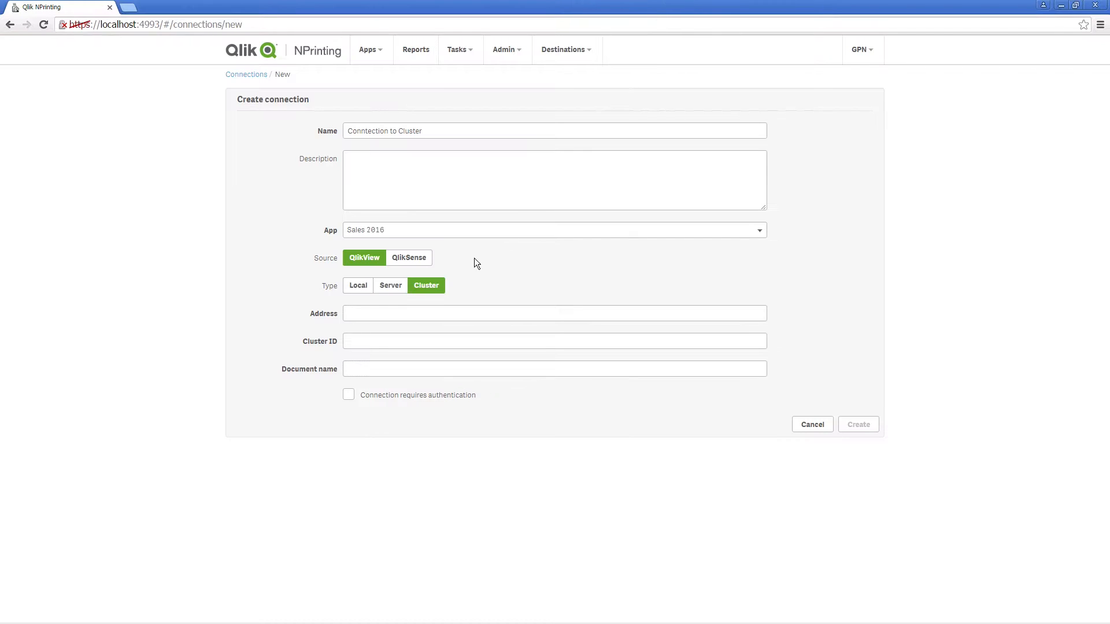
key("ctrl+v")
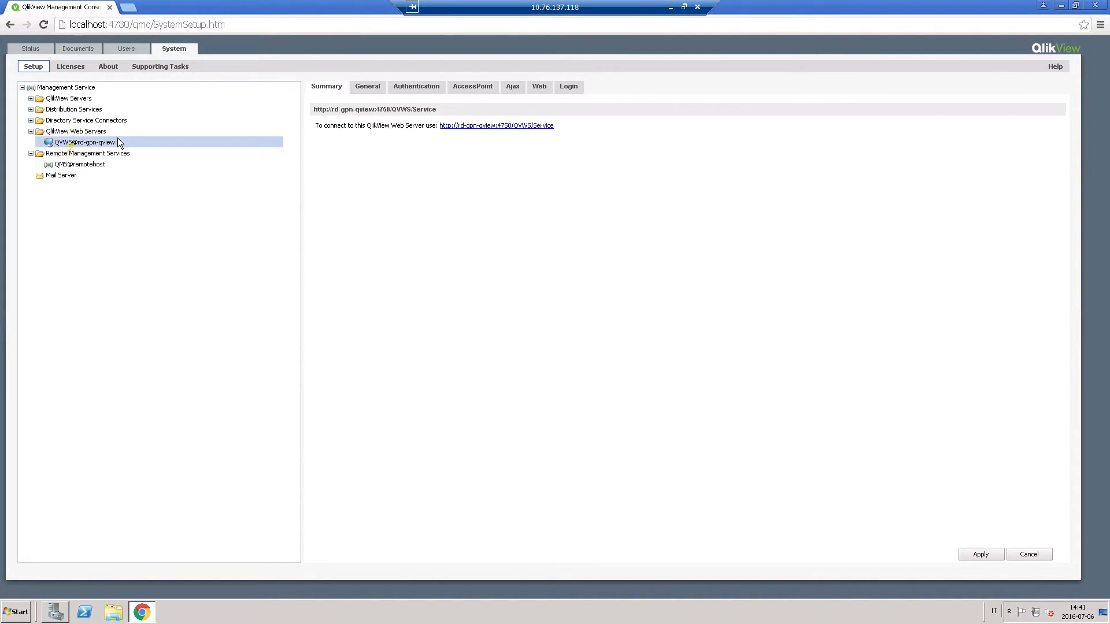
left_click(367, 87)
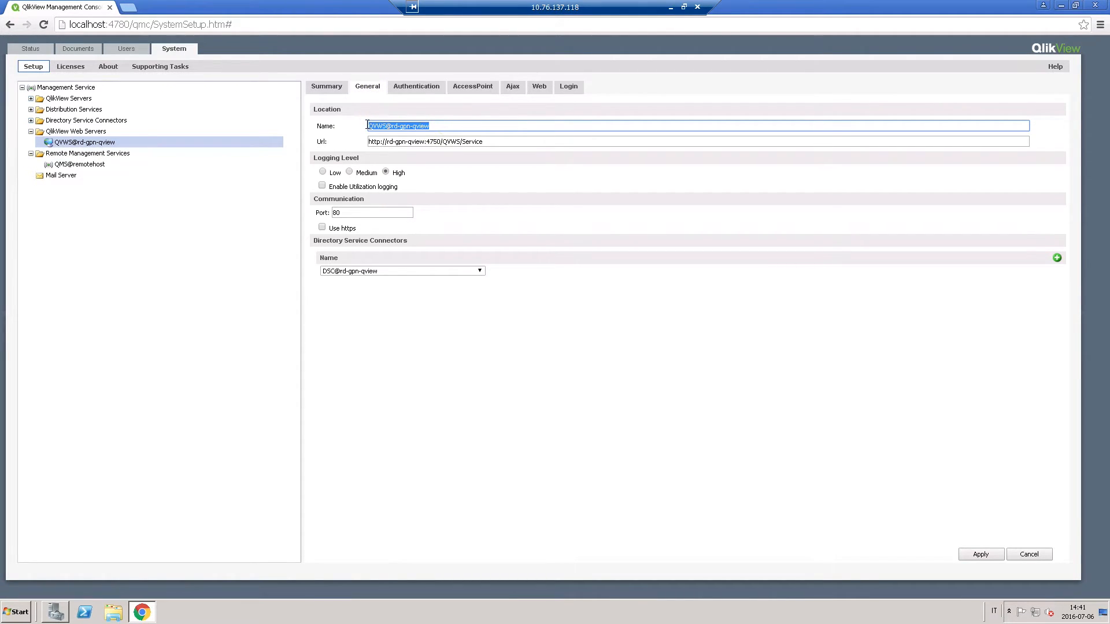
key("ctrl+c")
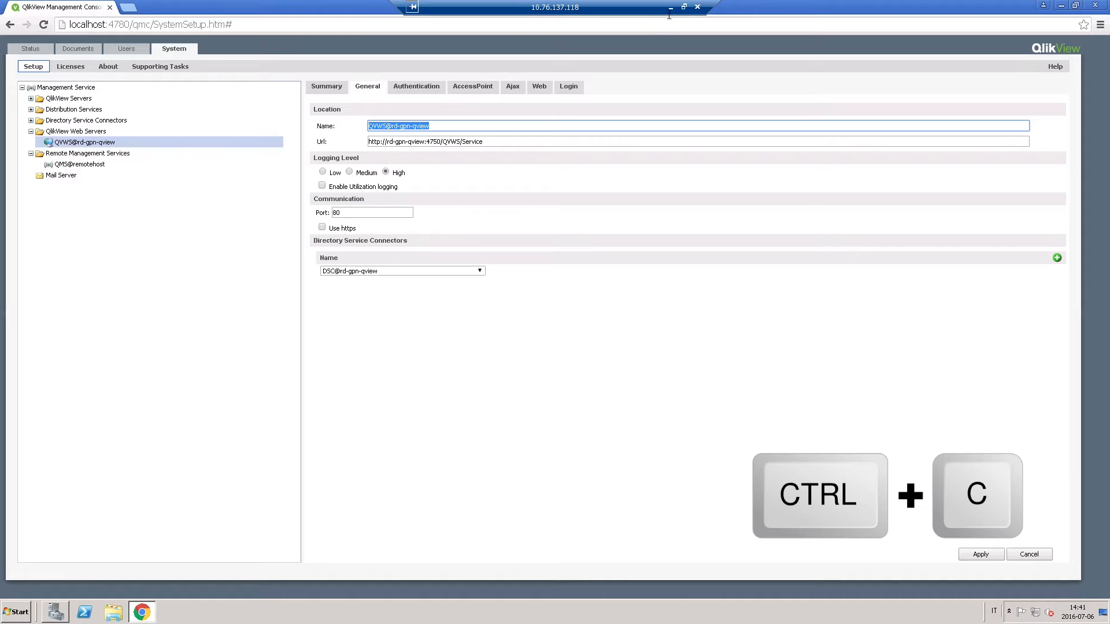
key("ctrl+v")
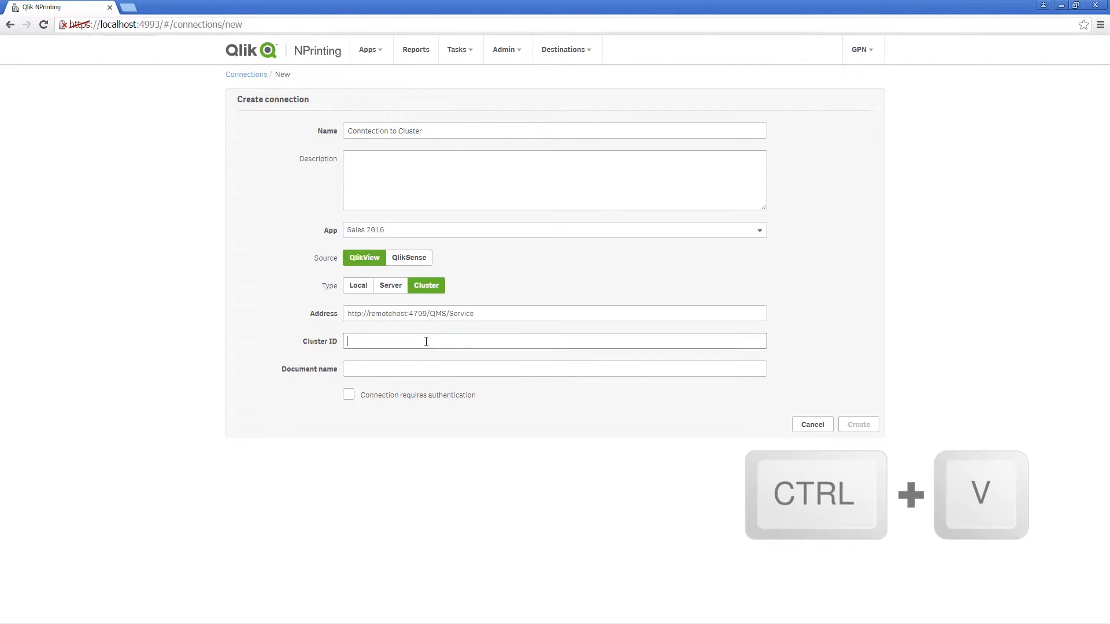
key("ctrl+v")
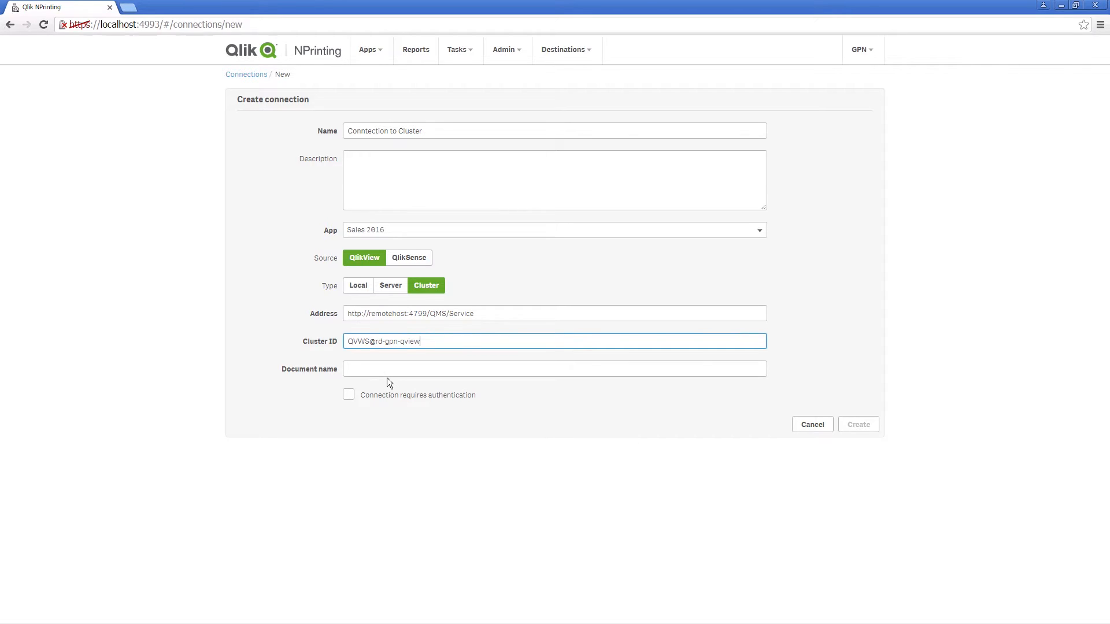
left_click(554, 369)
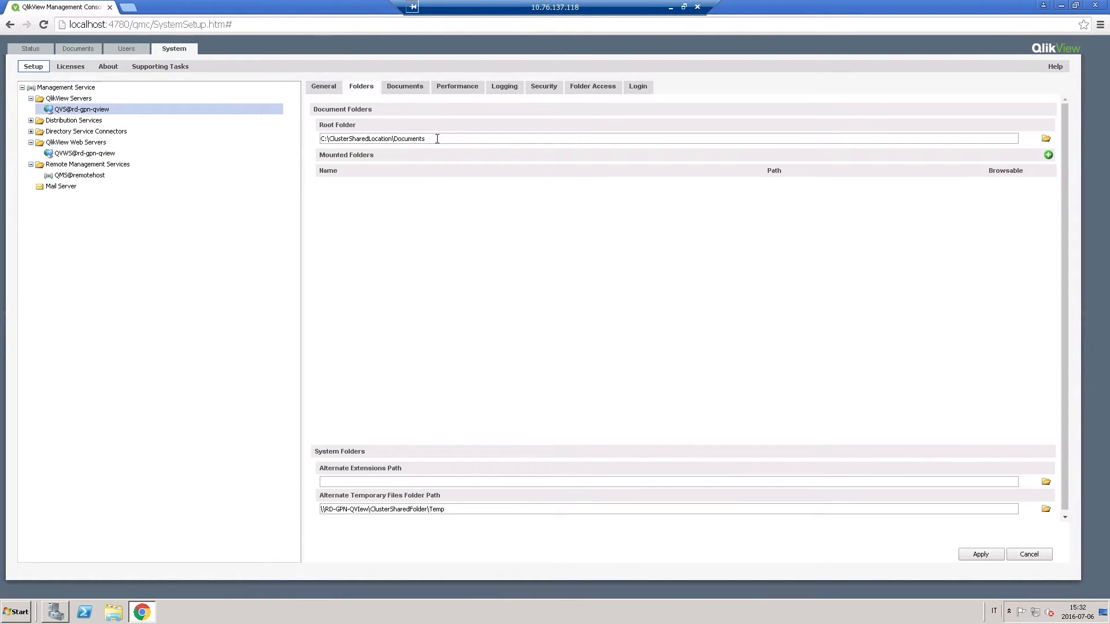
Copy the server's root folder path C:\ClusterSharedLocation\Documents and bring up a file browser.
triple_click(372, 138)
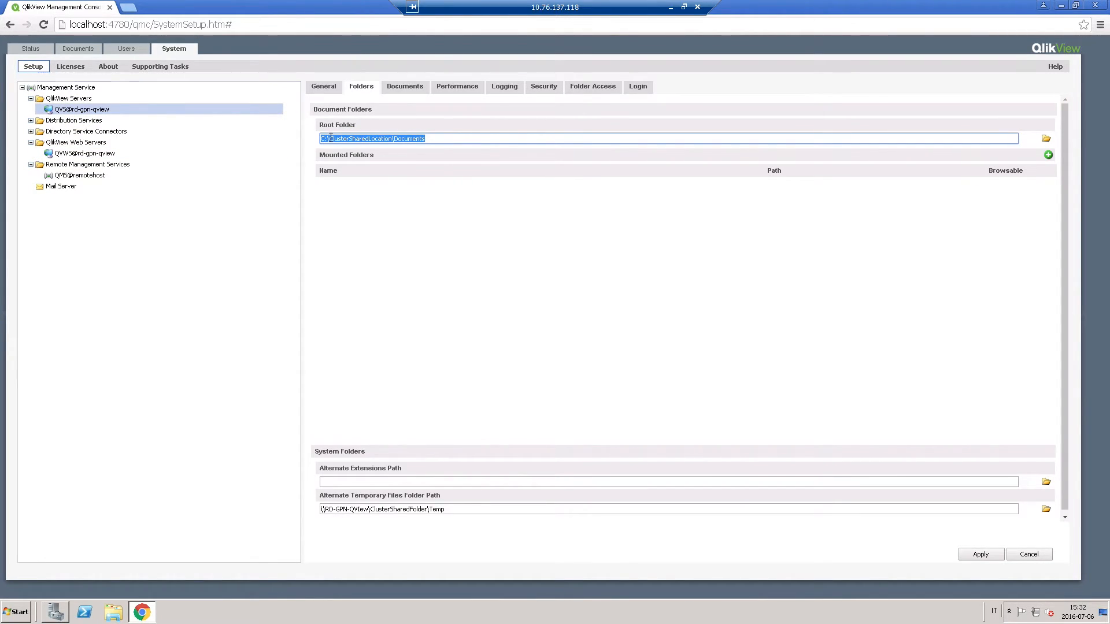
key("ctrl+c")
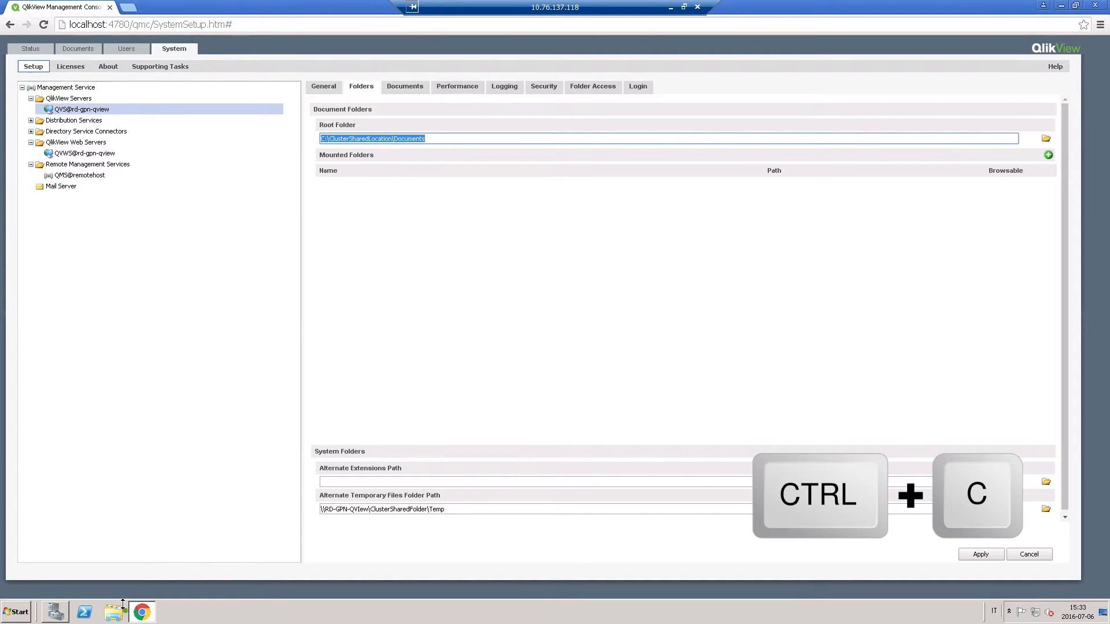
left_click(1046, 138)
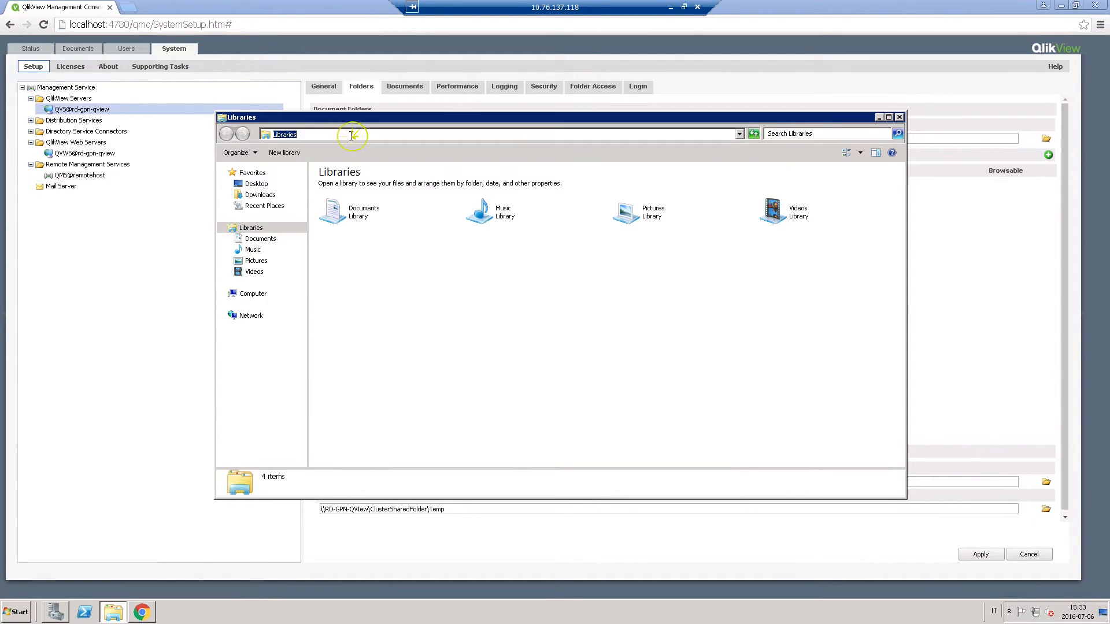
Paste the copied root folder path into Explorer to browse the documents folder.
key("ctrl+v")
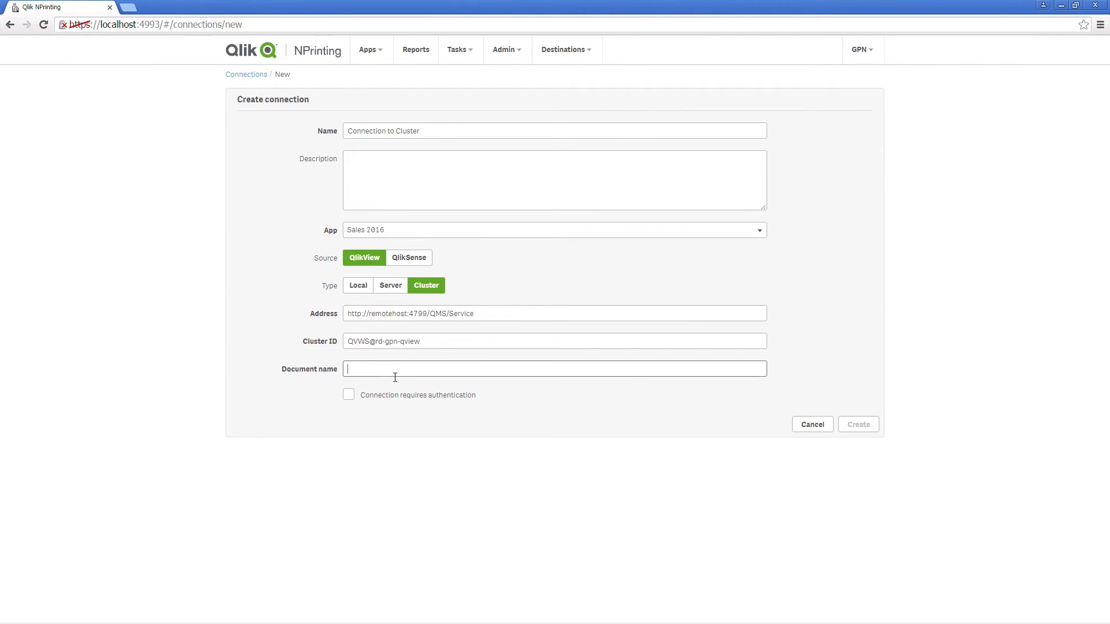
Create the connection with document name SalesDemo.qvw and refresh until cache status is Generated.
type("SalesDemo")
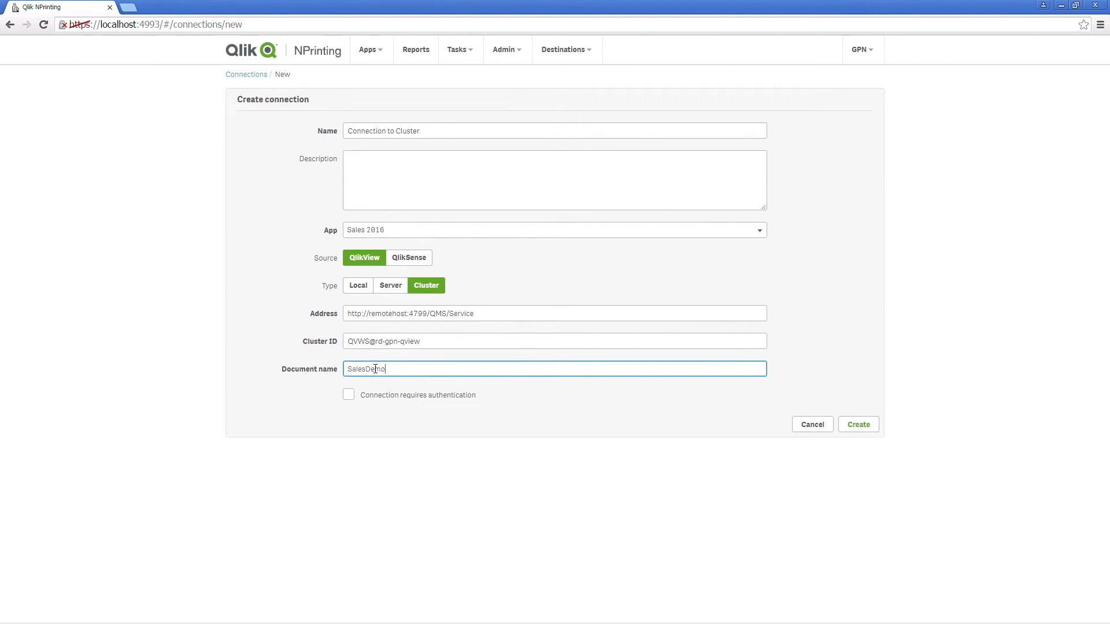
type(".qvw")
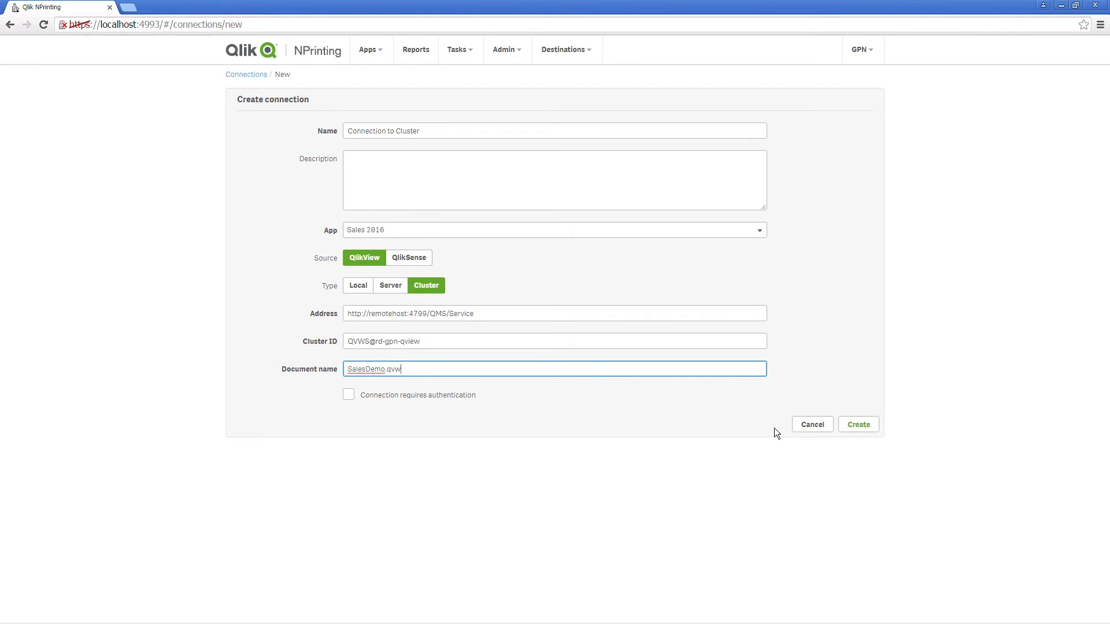
left_click(857, 424)
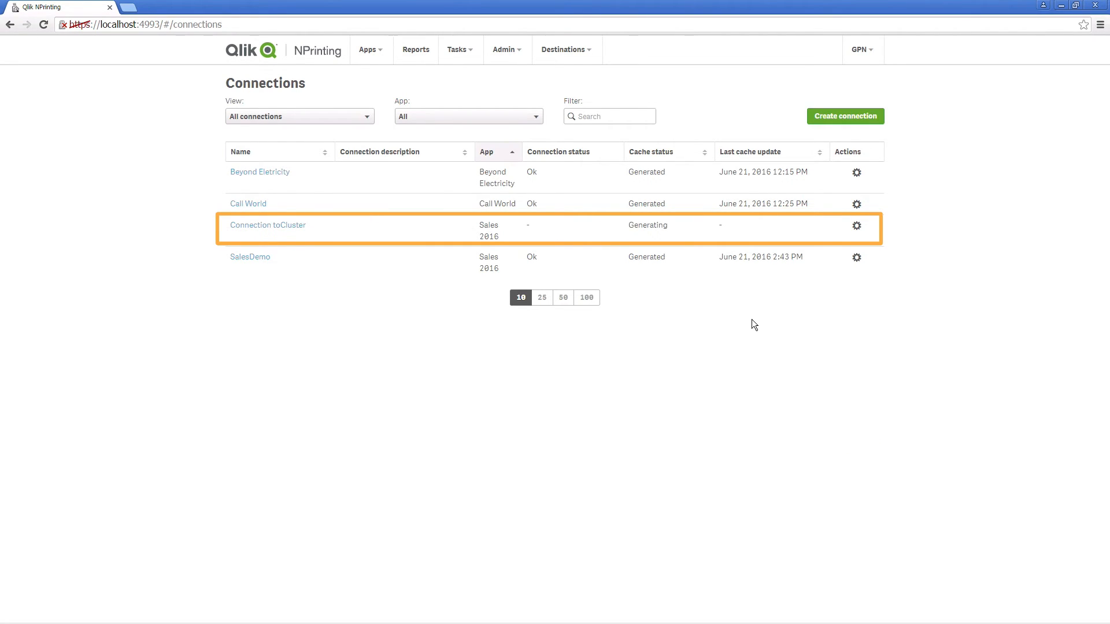
key("f5")
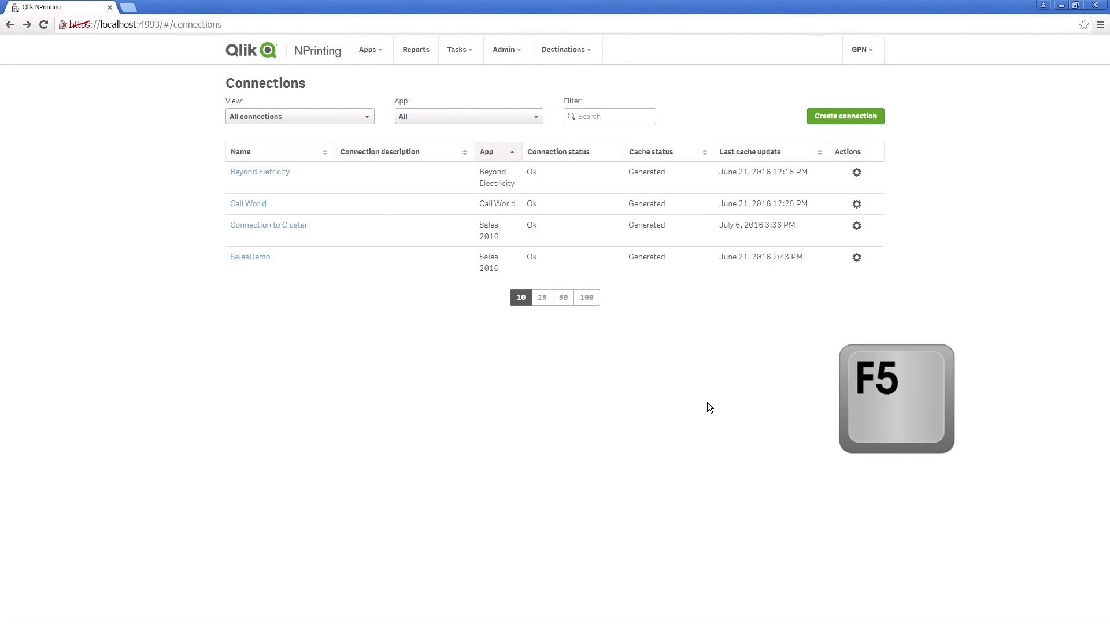
key("F5")
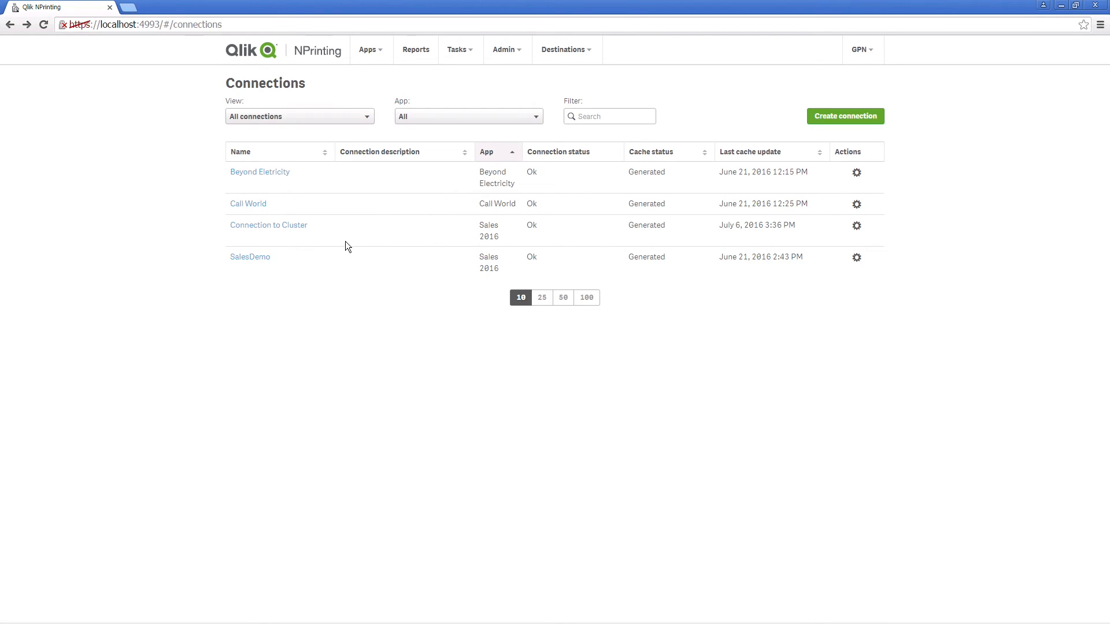
mouse_move(778, 241)
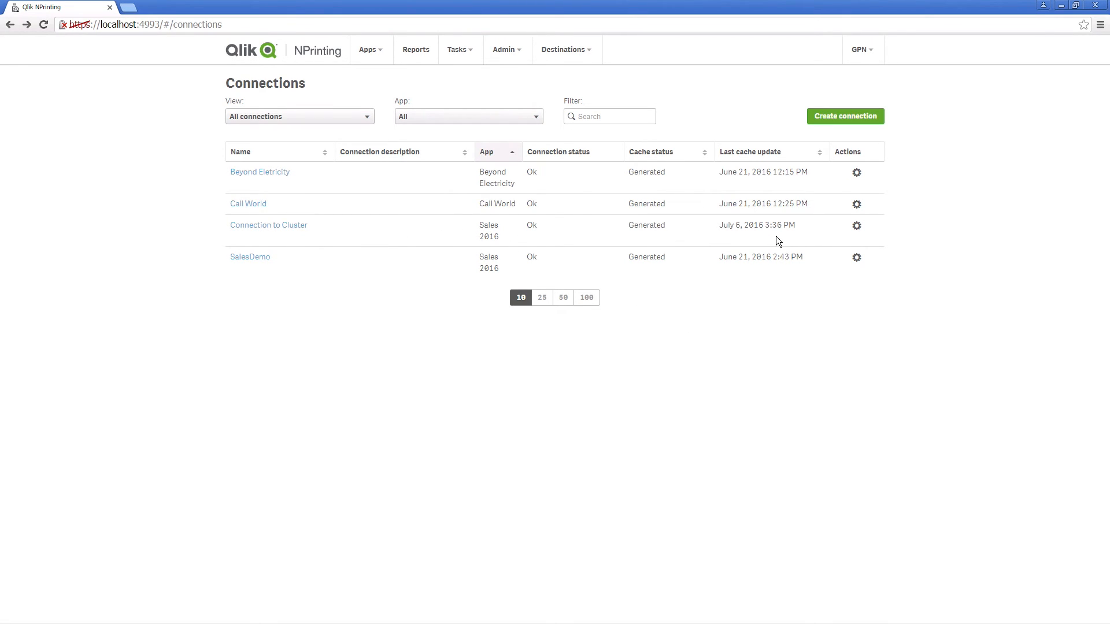
mouse_move(723, 353)
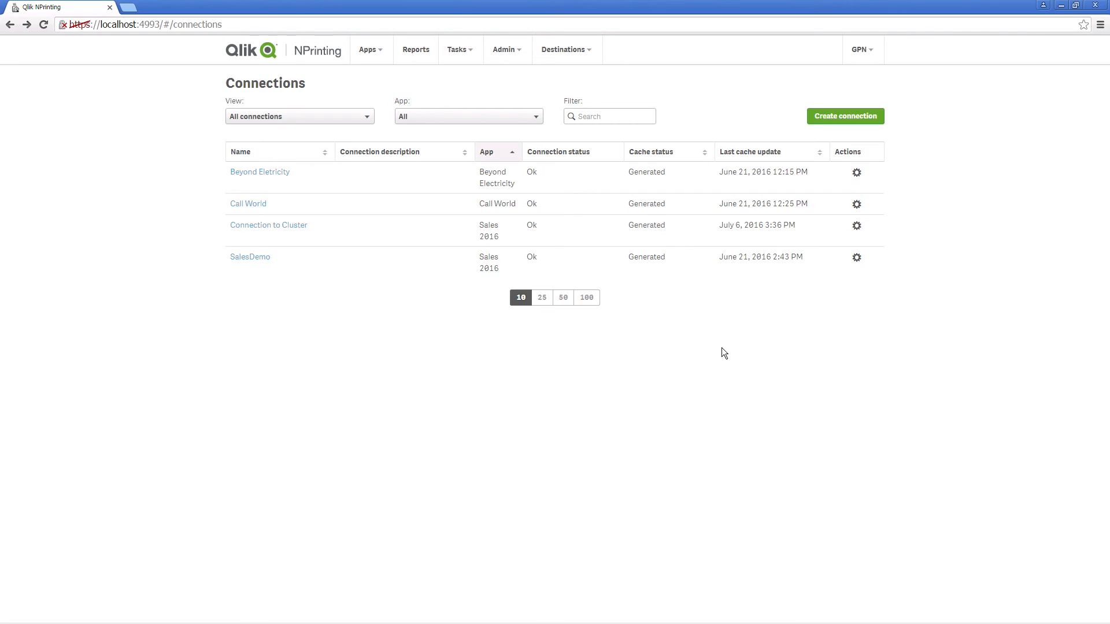